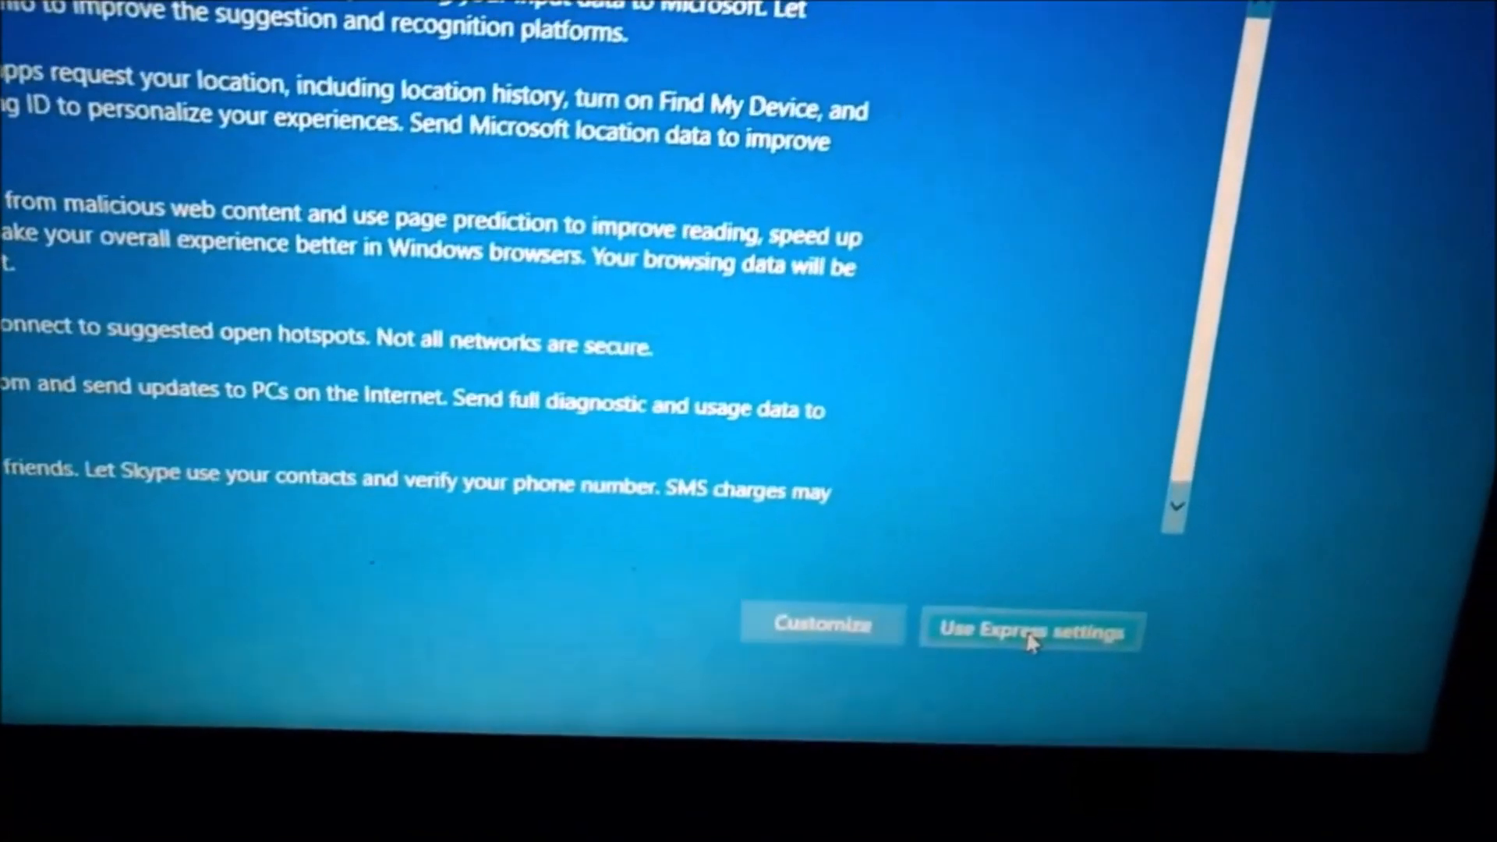
- Accept the express privacy and connection settings on the Get going fast screen
click(1030, 629)
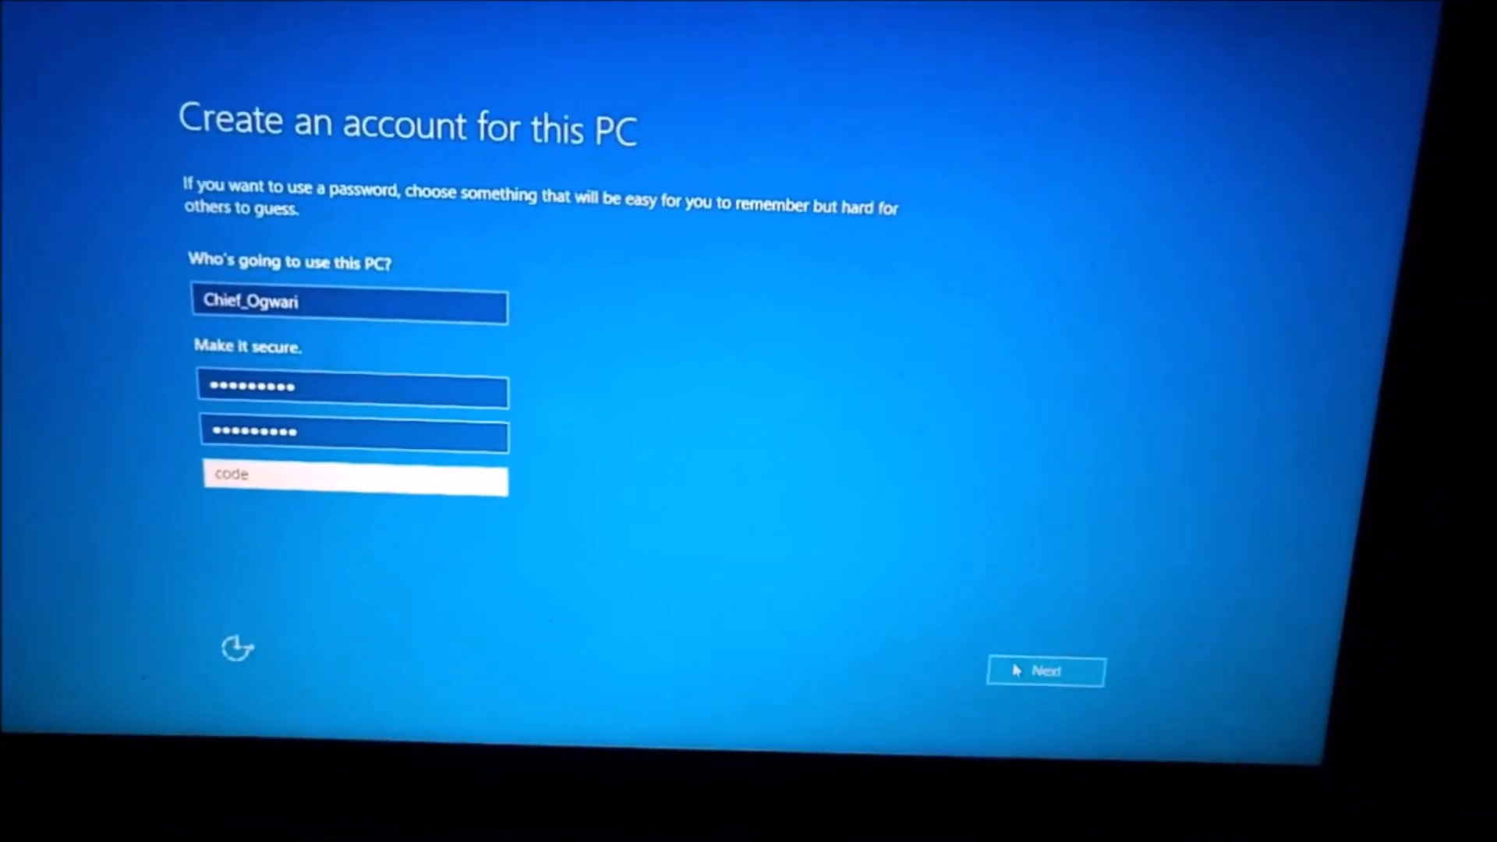
- Submit the local account with its user name, password and hint to create it
click(1045, 670)
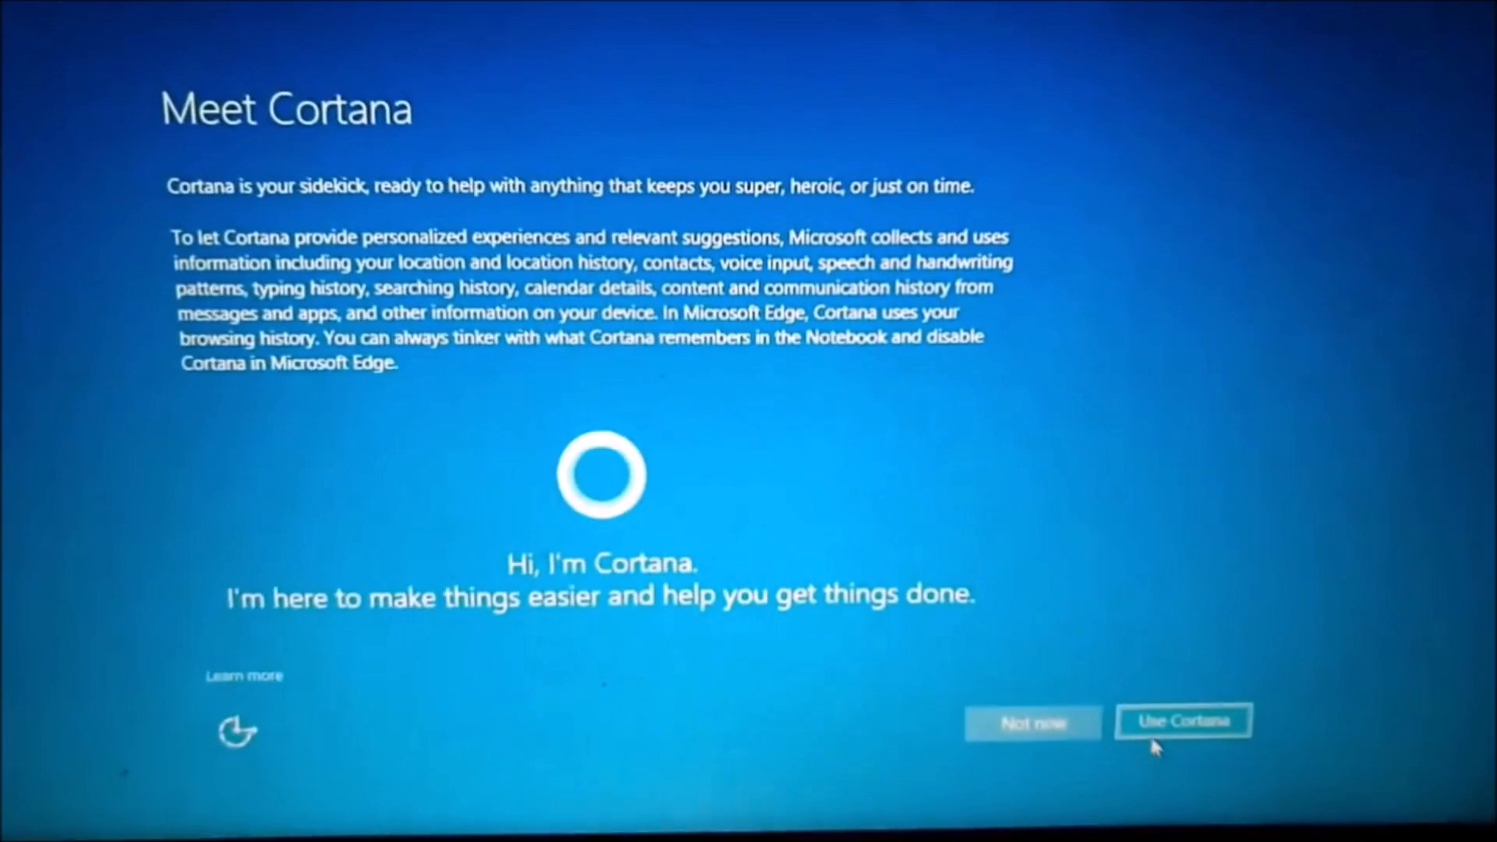
- Enable Cortana as the assistant on the Meet Cortana screen
click(1181, 721)
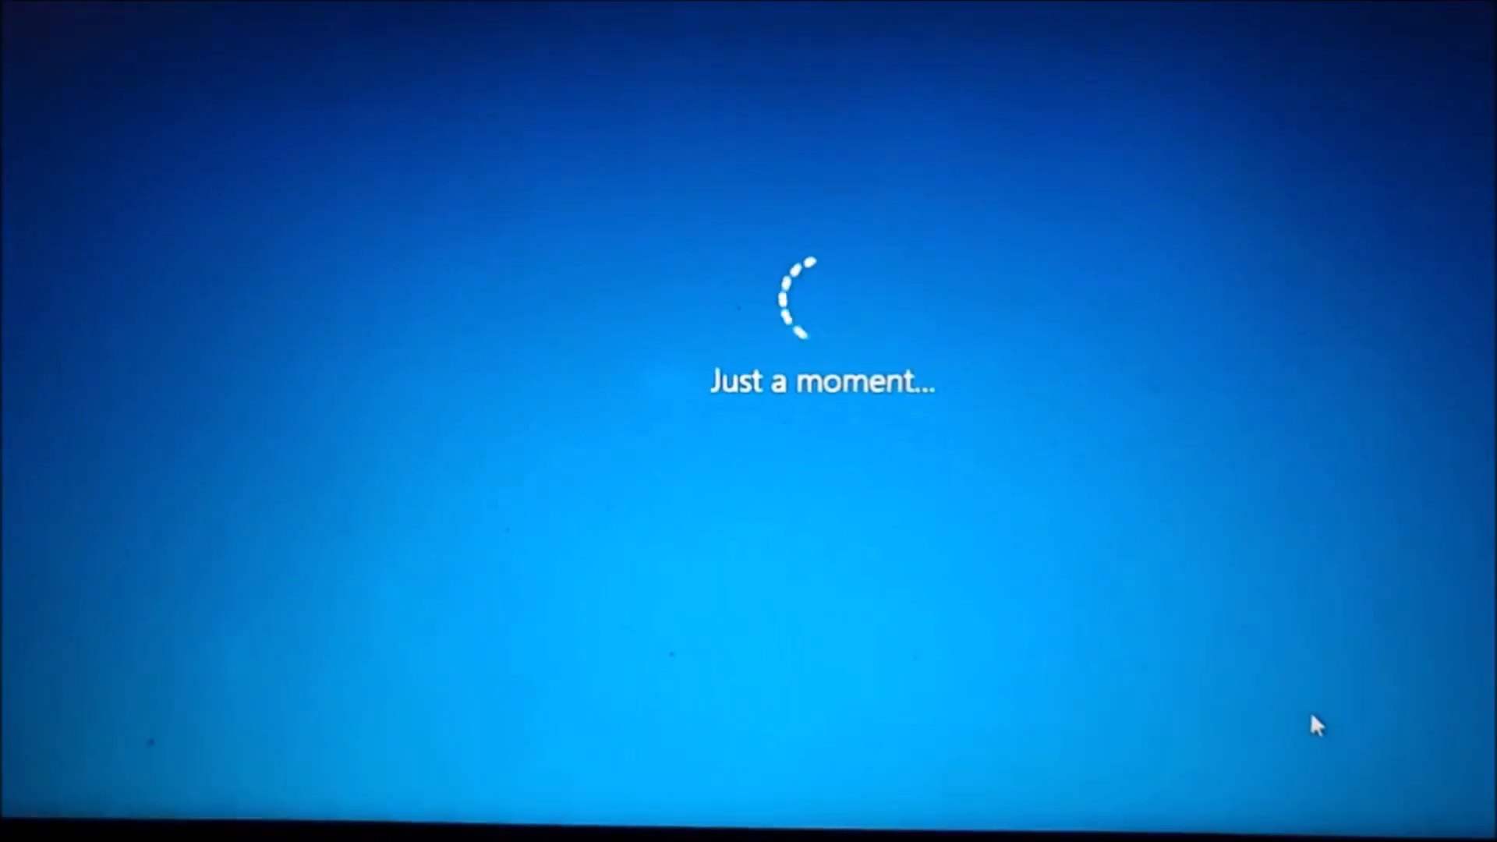